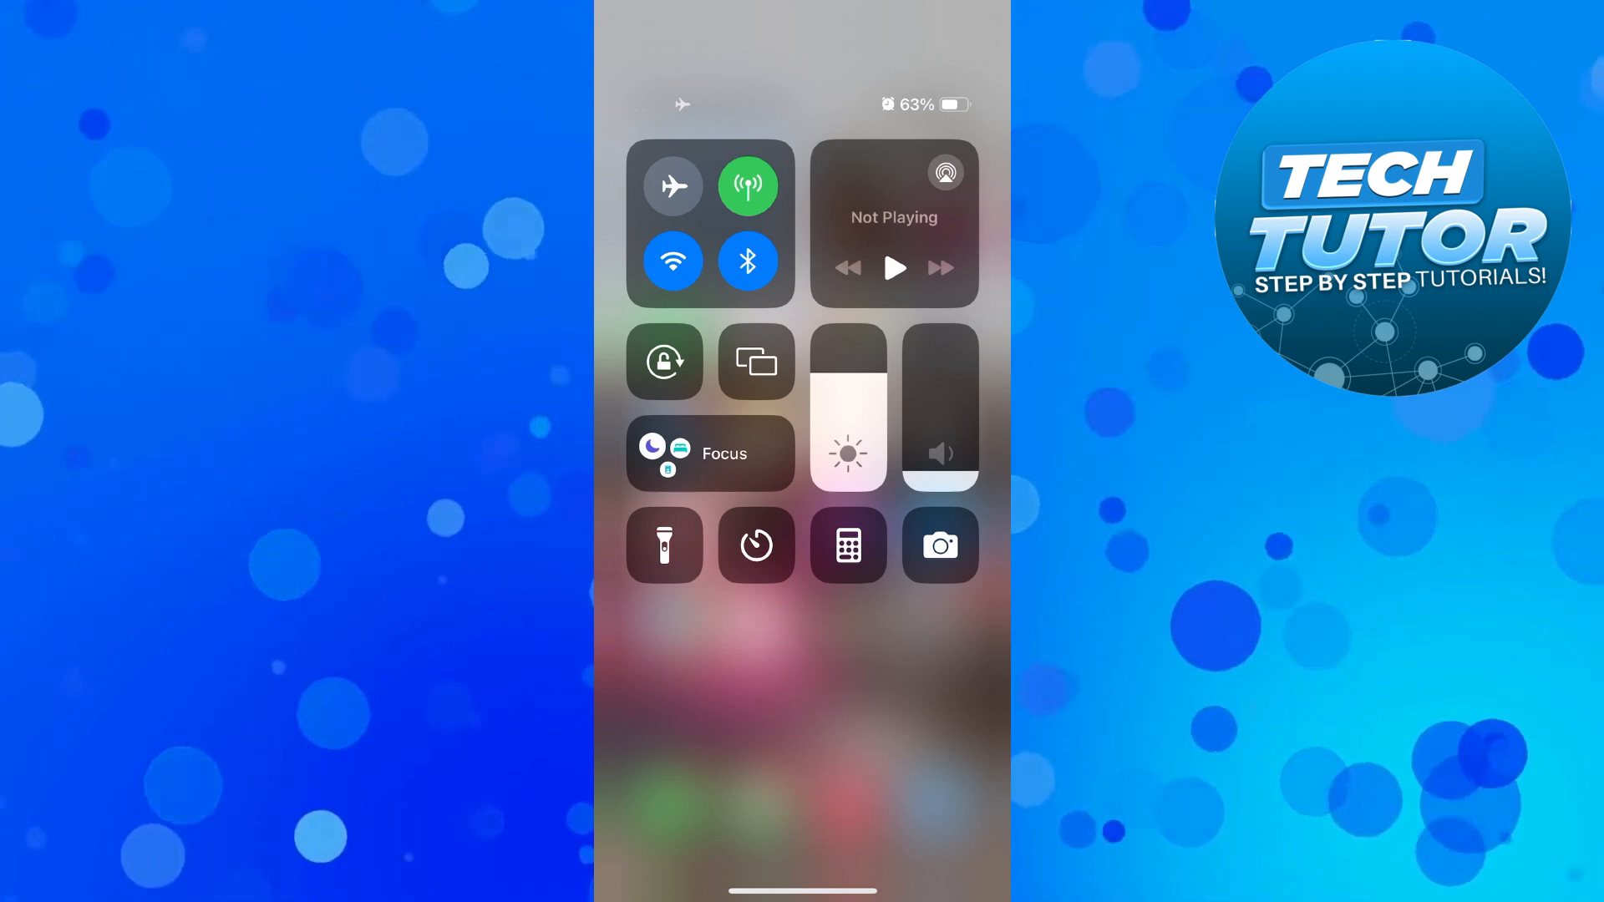
Step: Dismiss Control Centre to return to the Home Screen
left_click(671, 185)
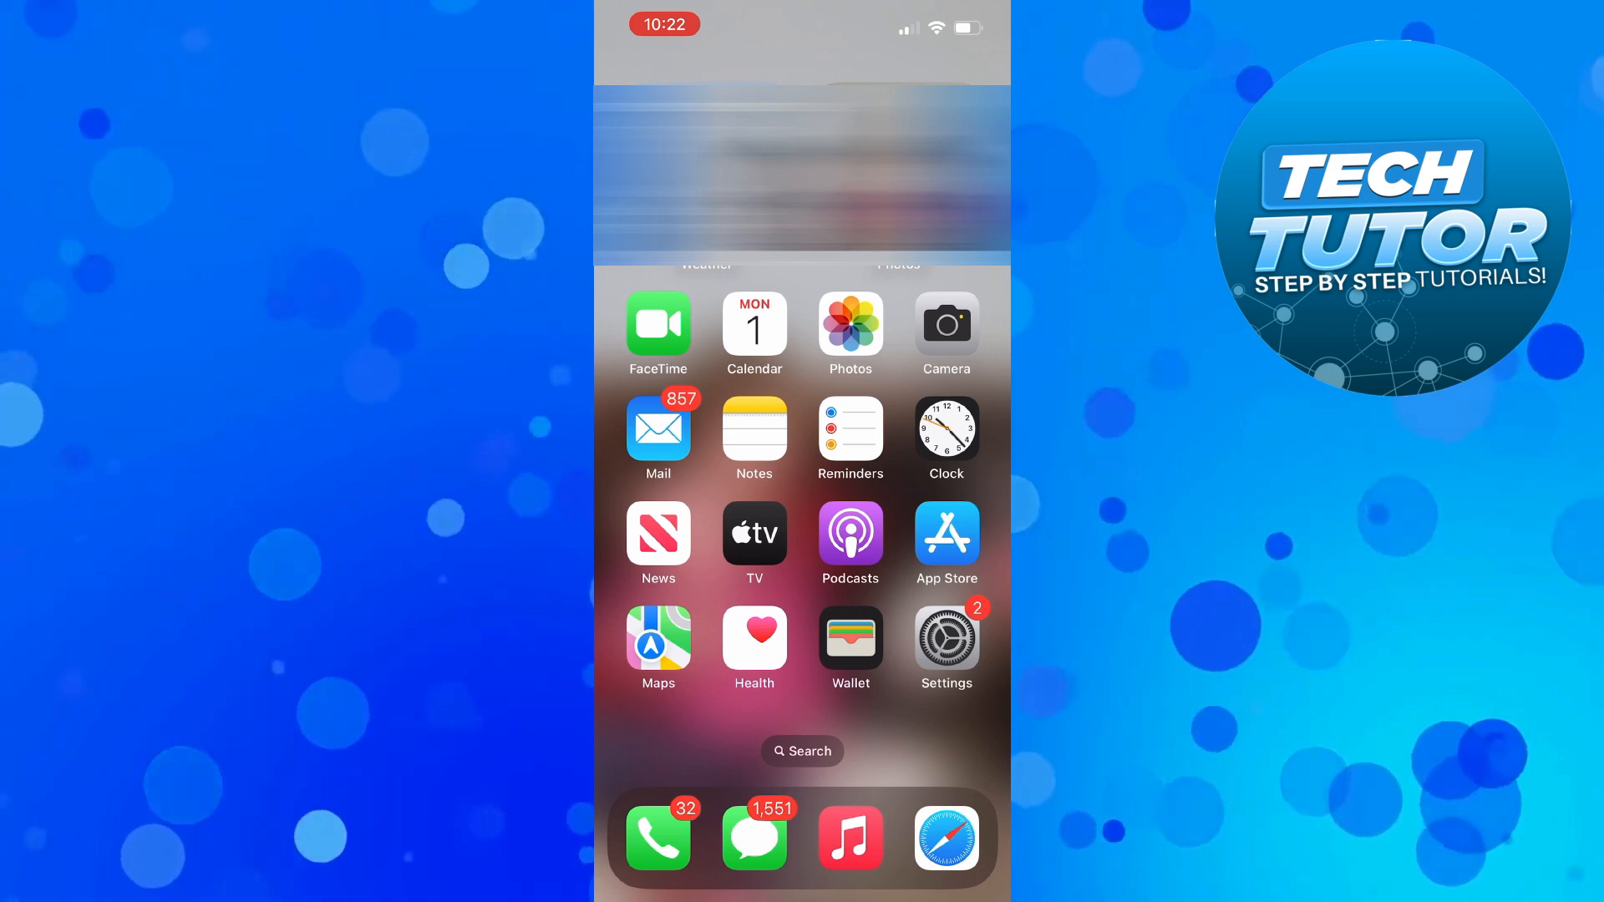
Step: Launch Settings and scroll down to the app section containing Messages
left_click(945, 633)
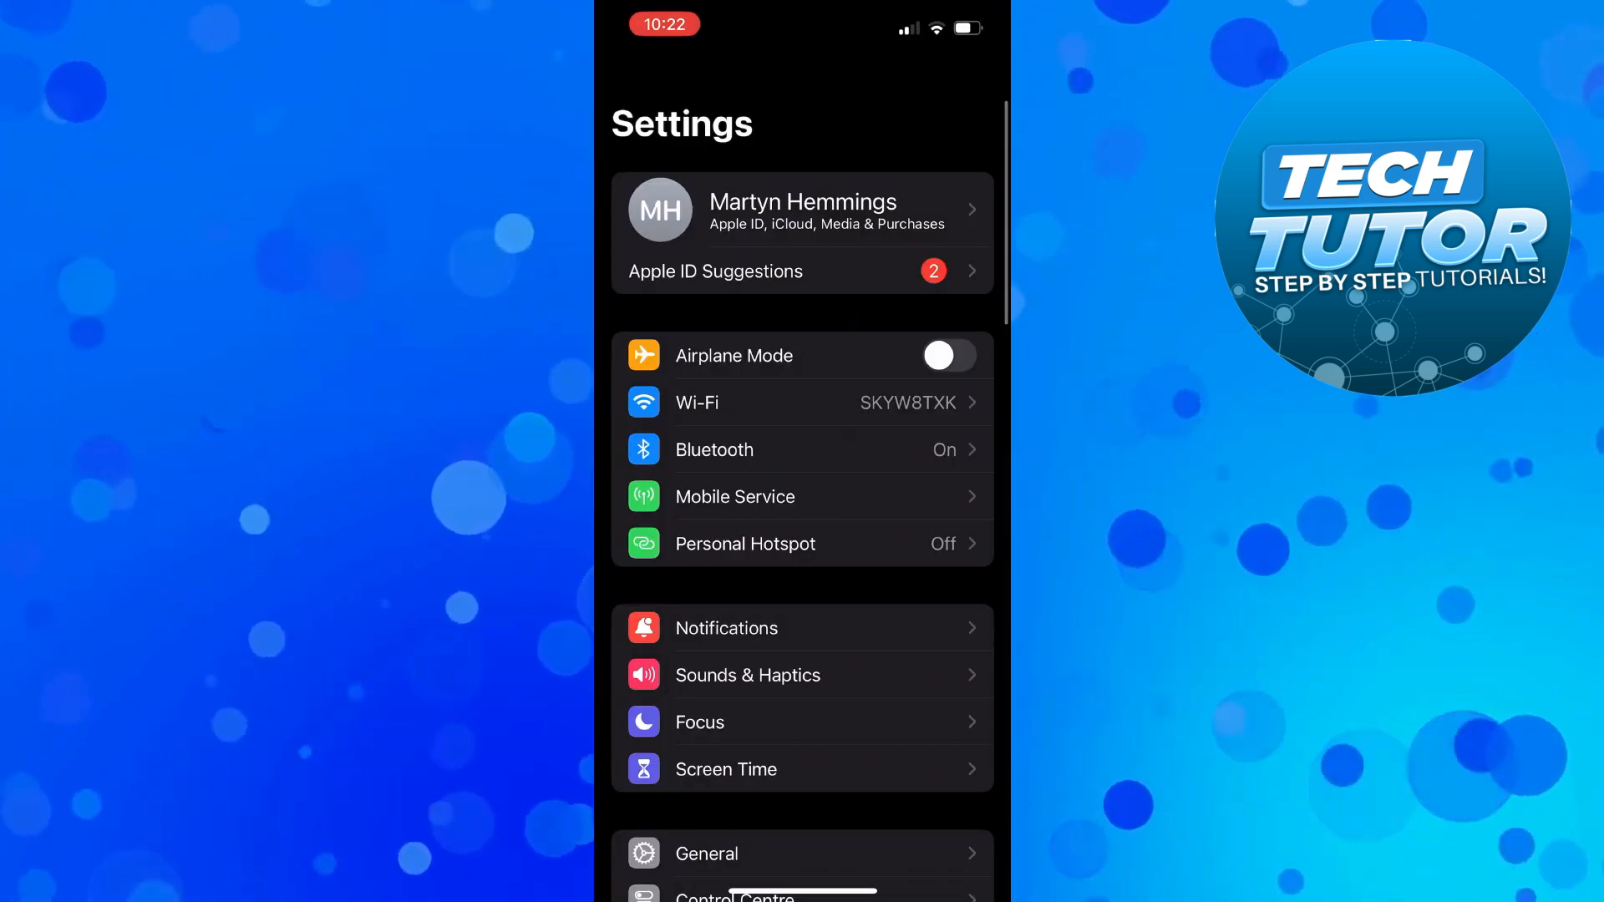
scroll("down", 3)
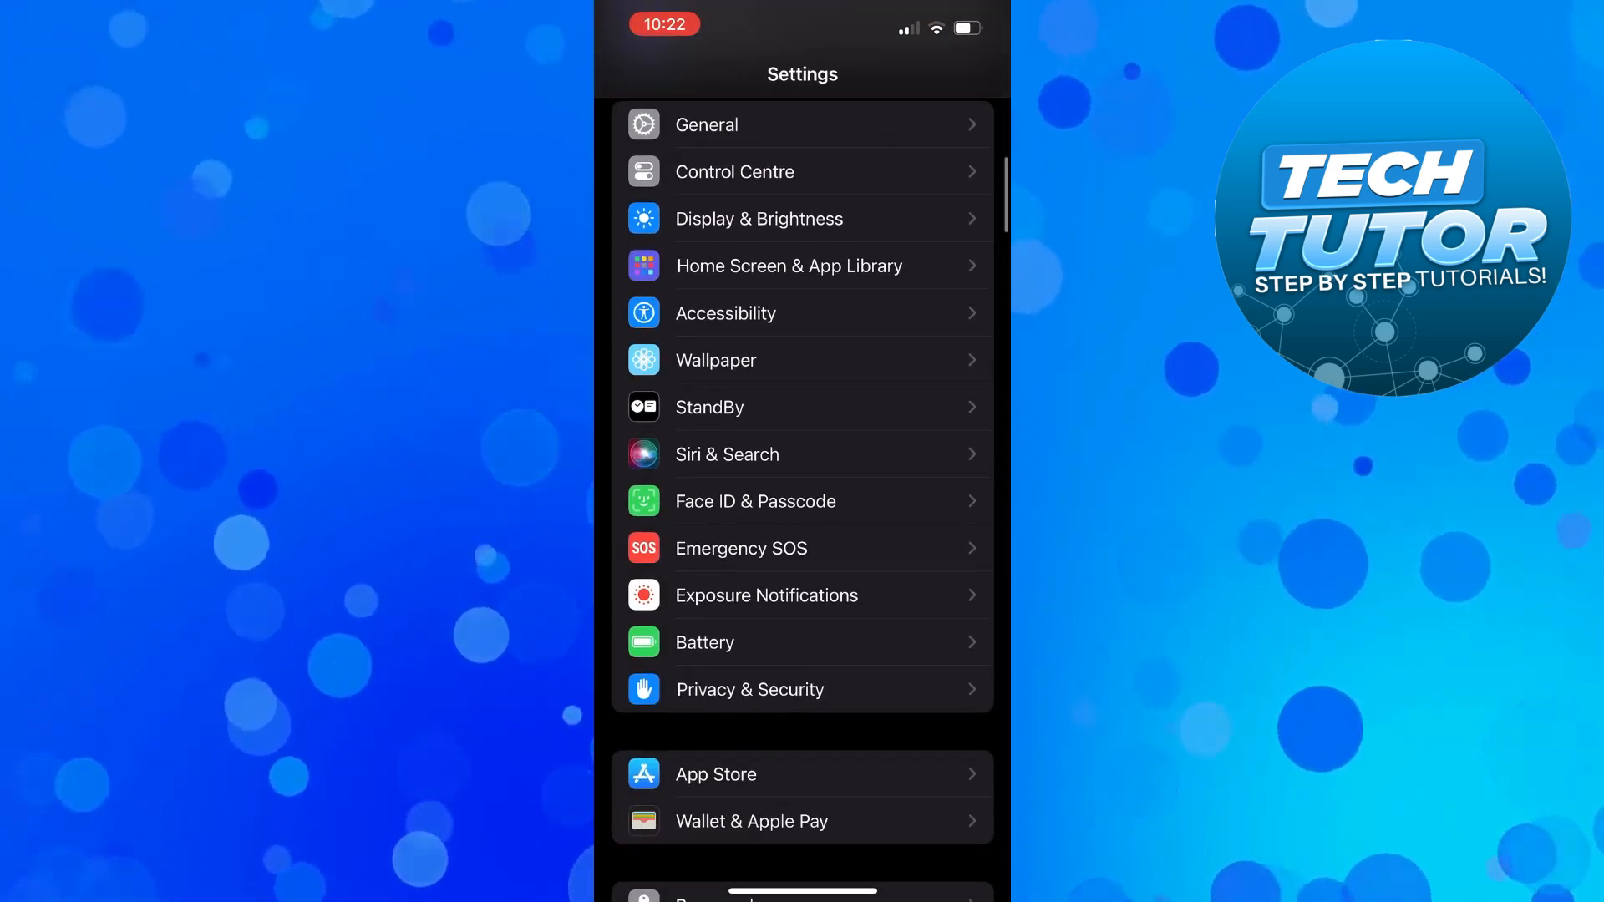
scroll("down", 3)
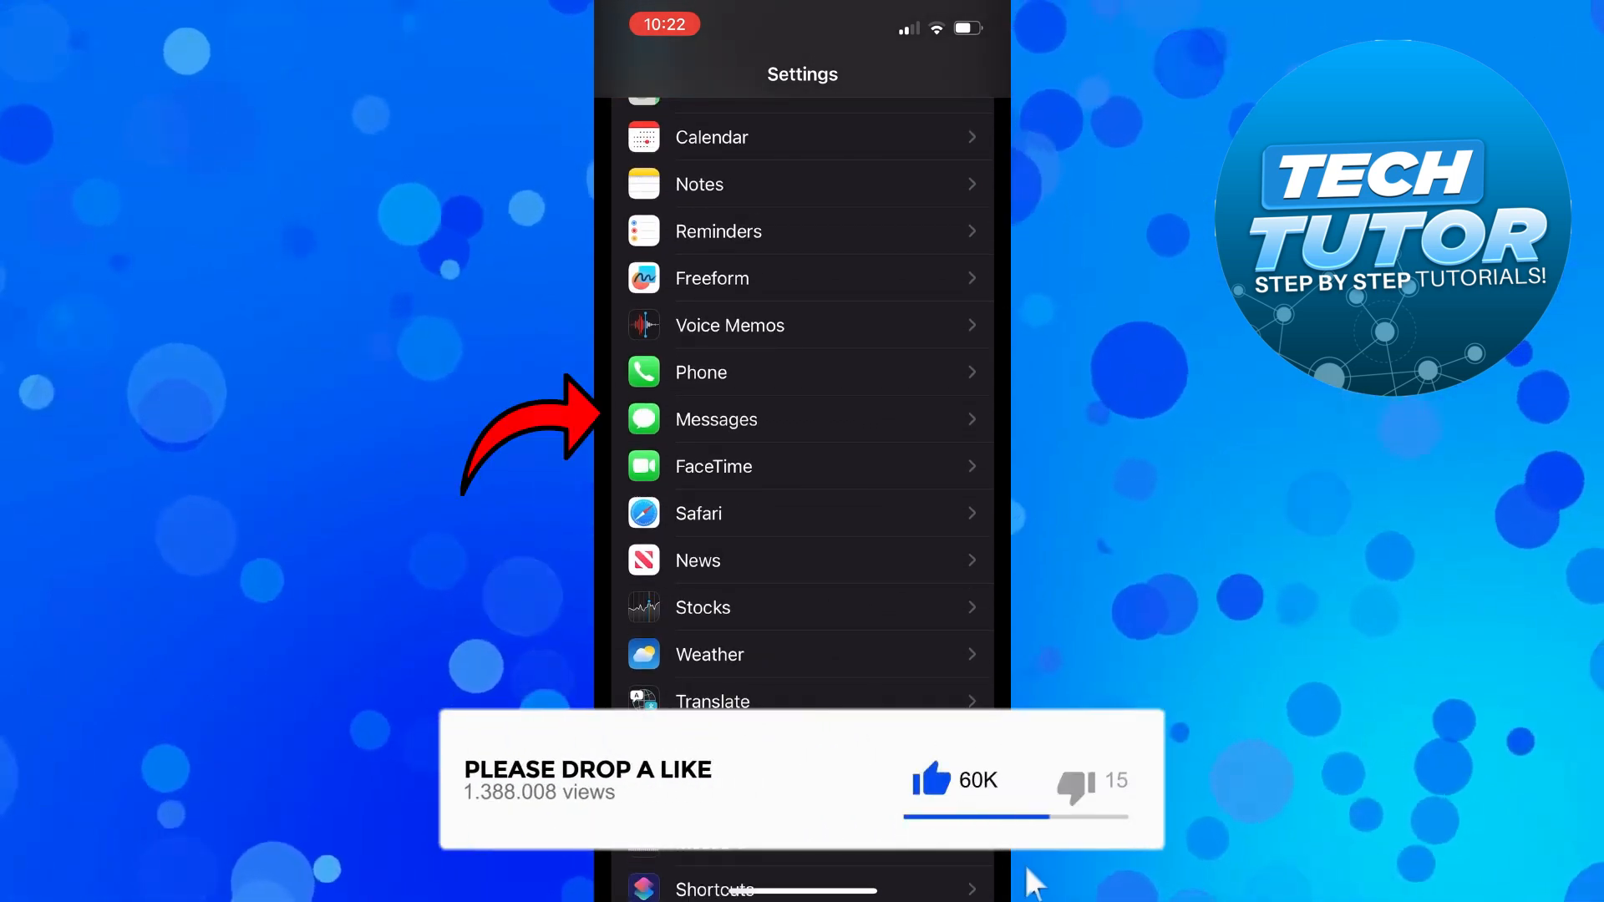
Step: In Messages settings, toggle iMessage off and back on to retry activation
left_click(715, 419)
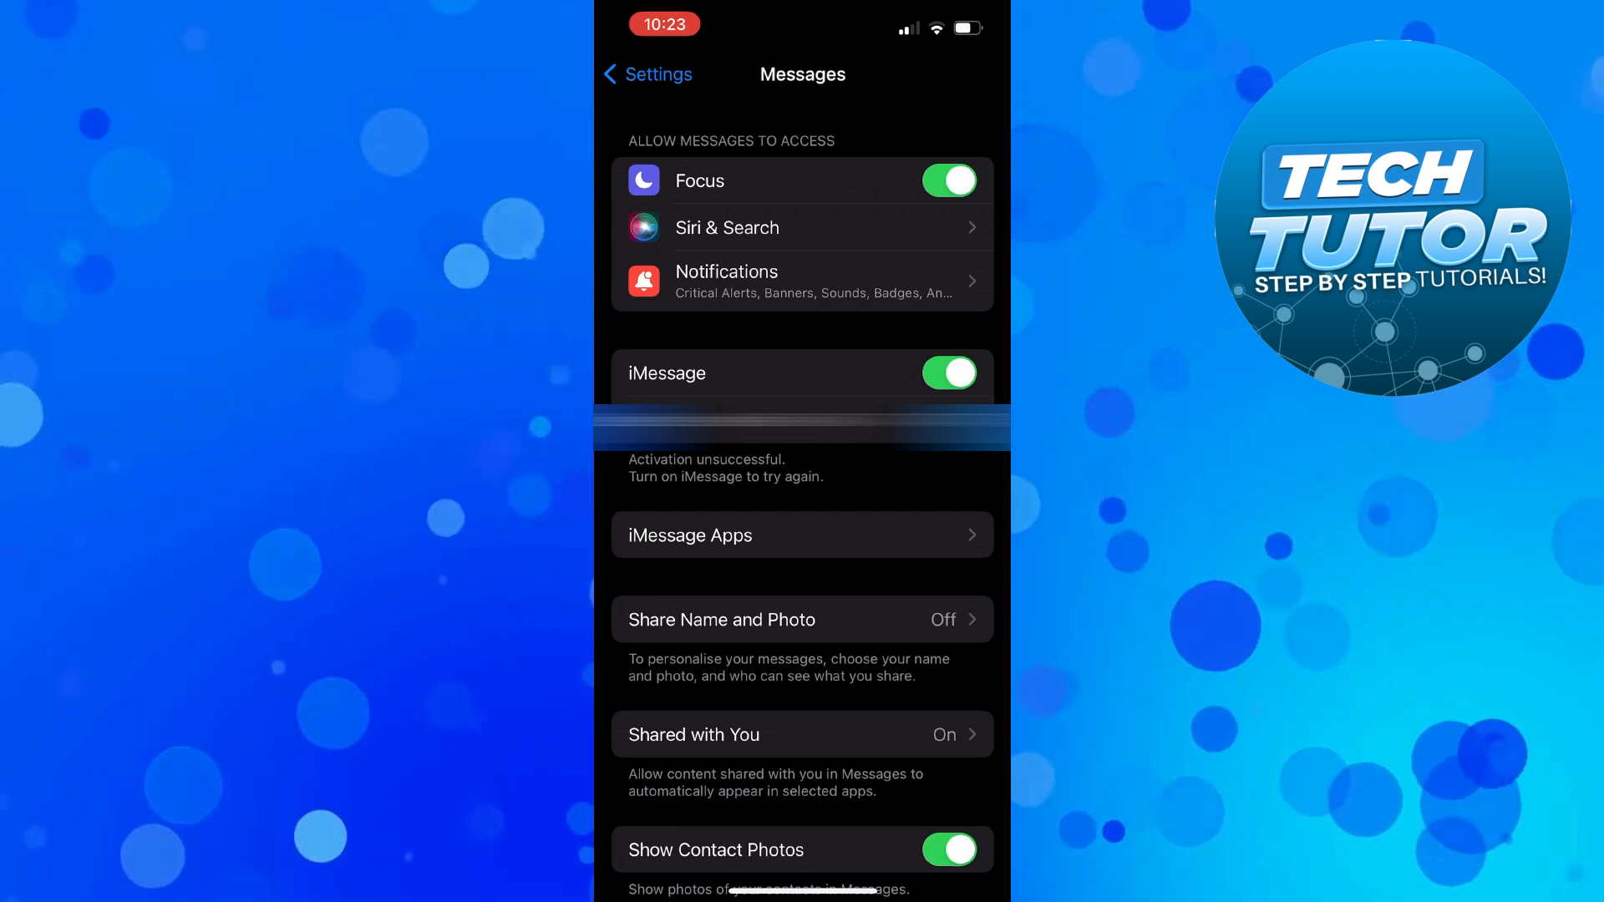
left_click(948, 374)
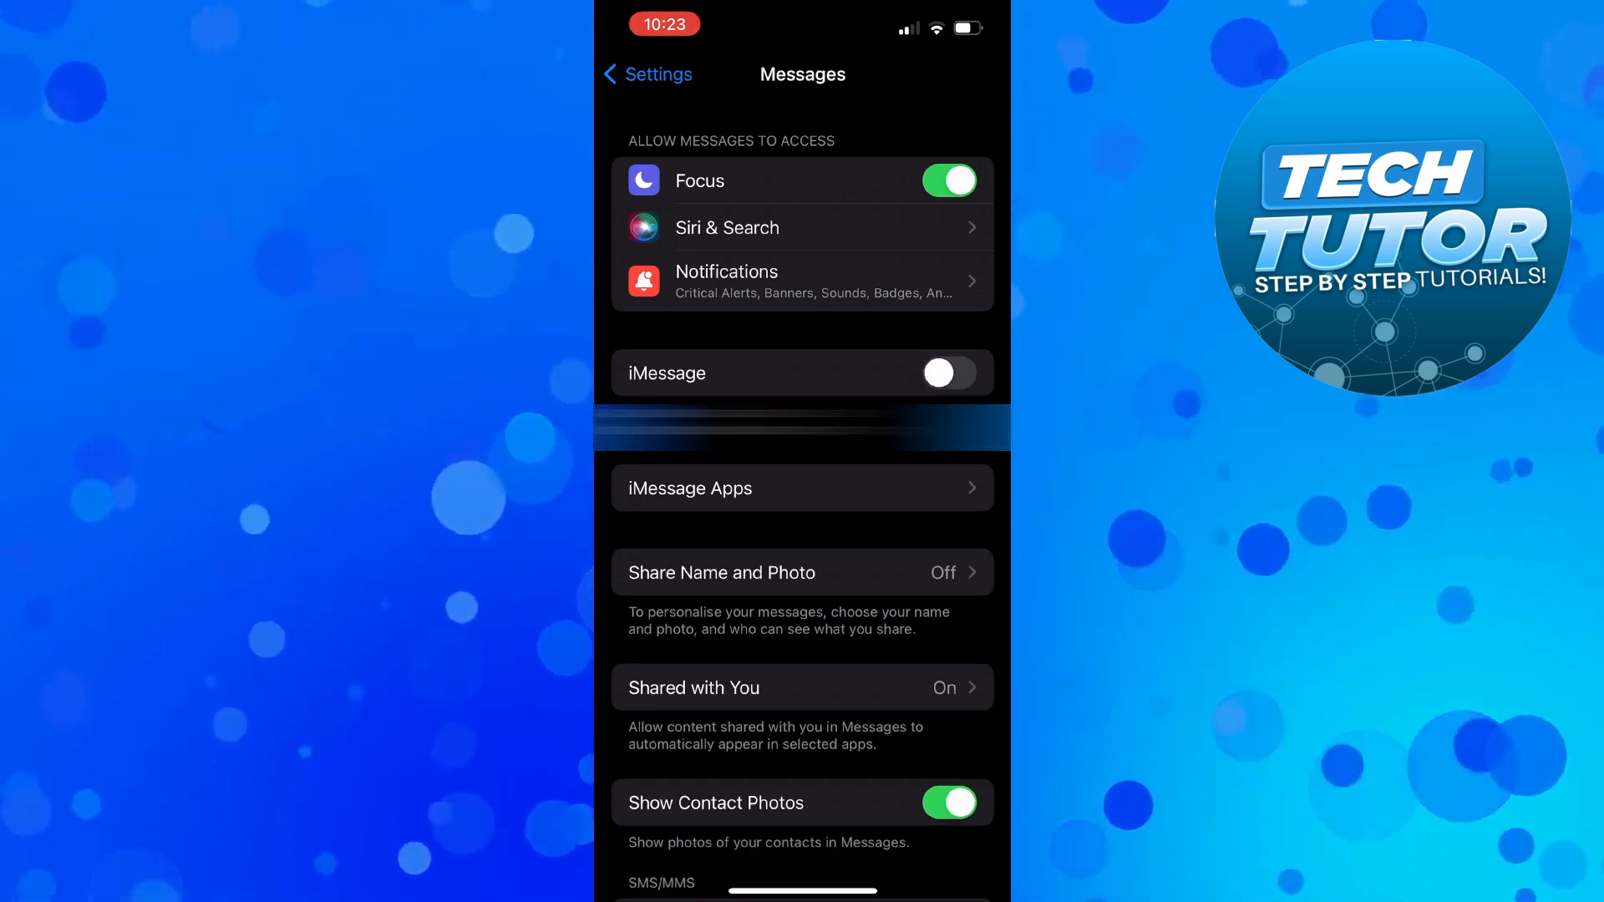
left_click(949, 373)
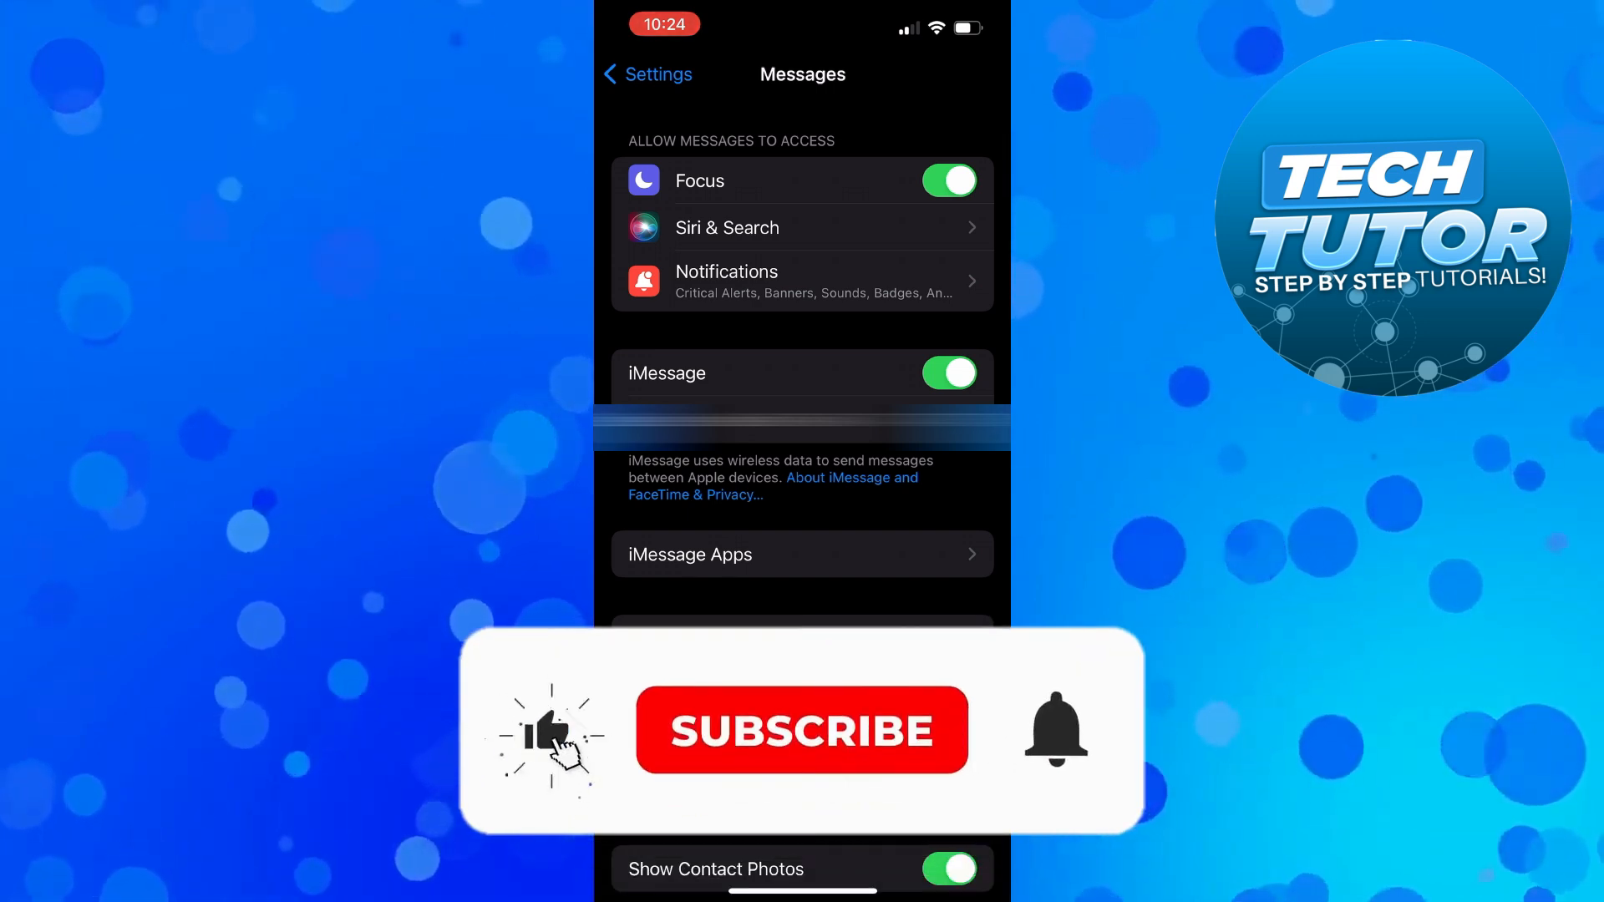
left_click(801, 732)
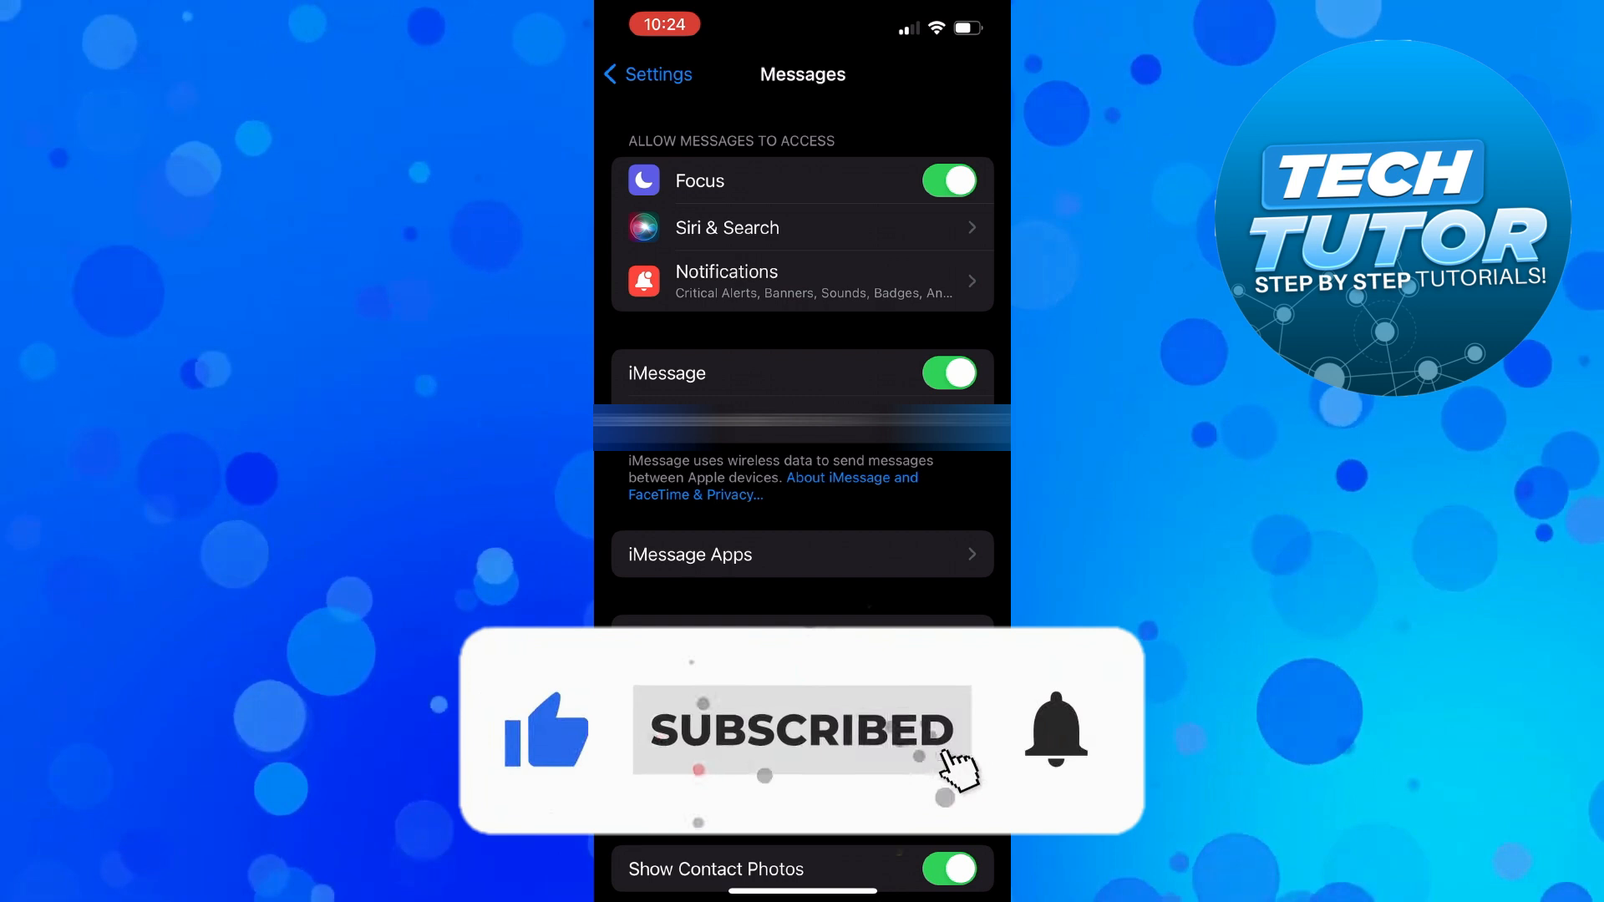